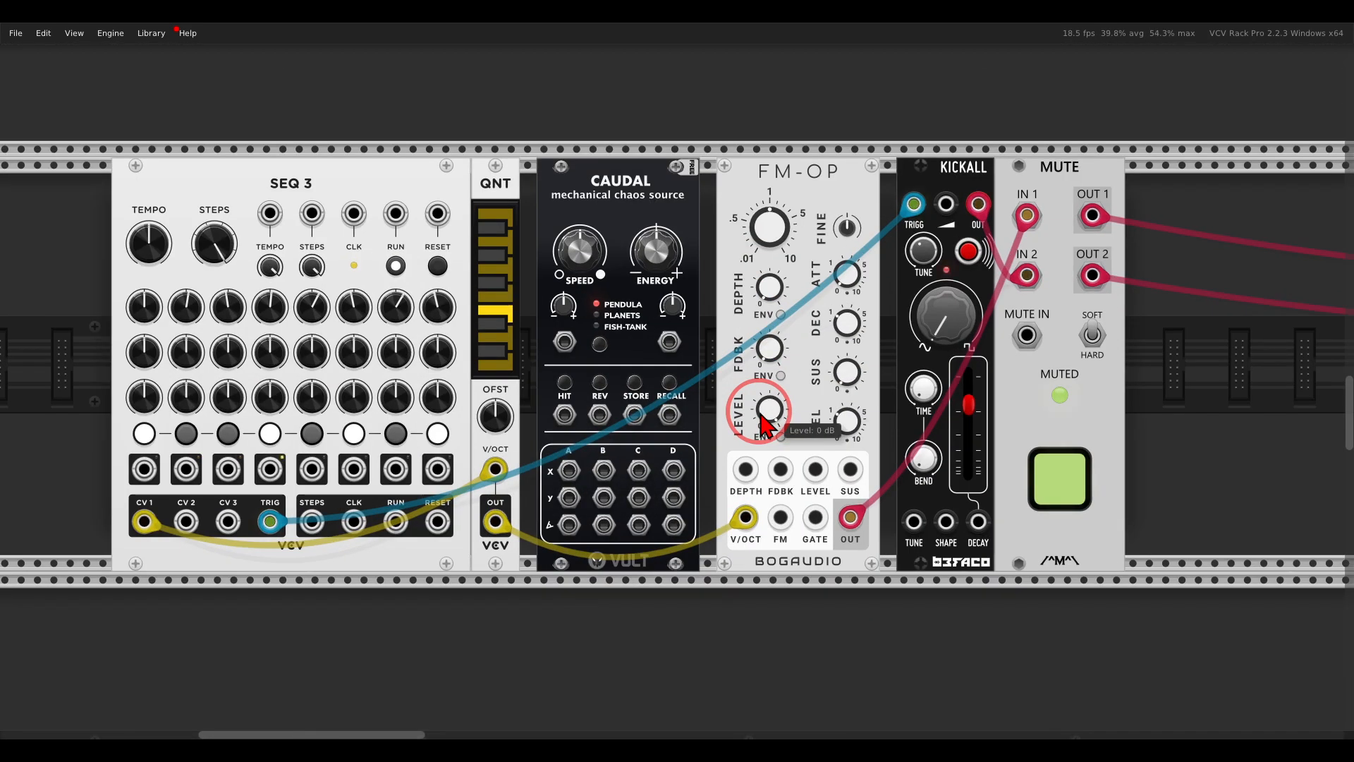
mouse_move(807, 404)
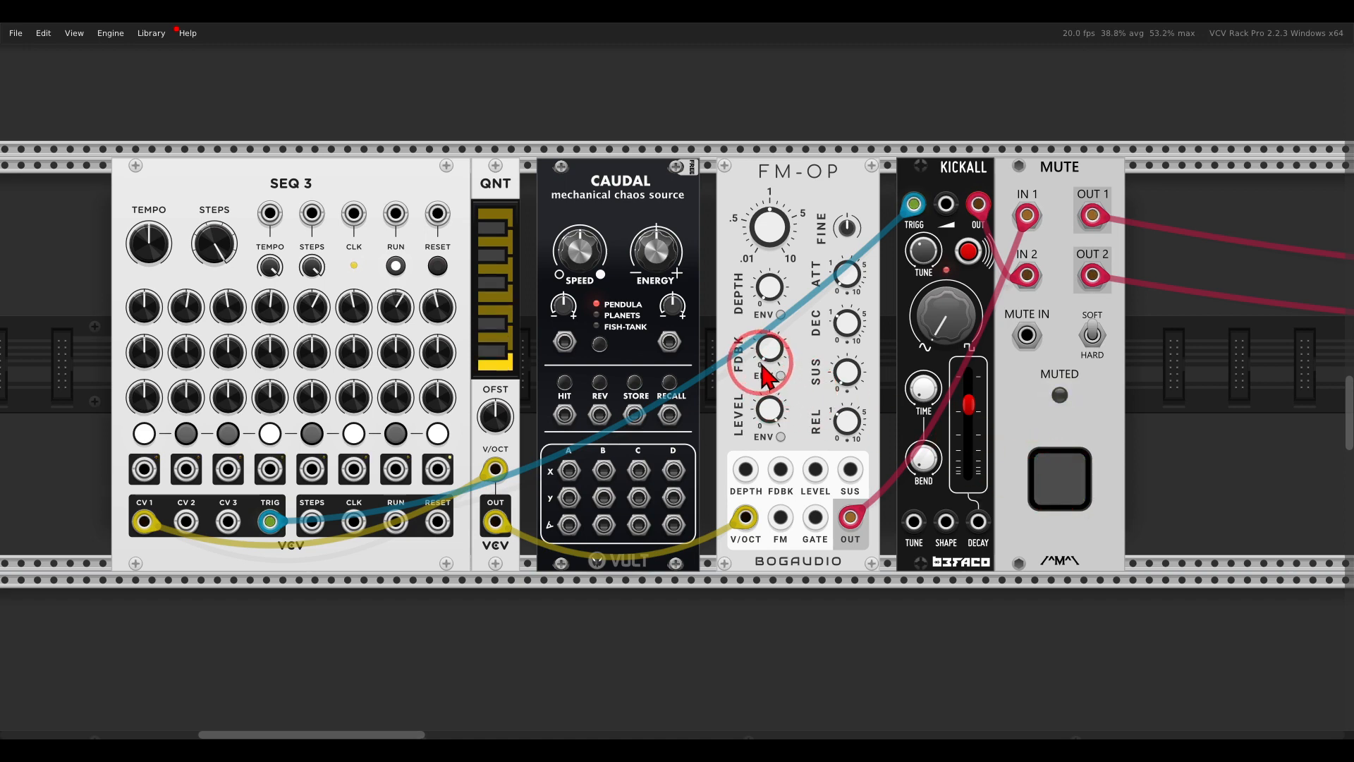
mouse_move(569, 473)
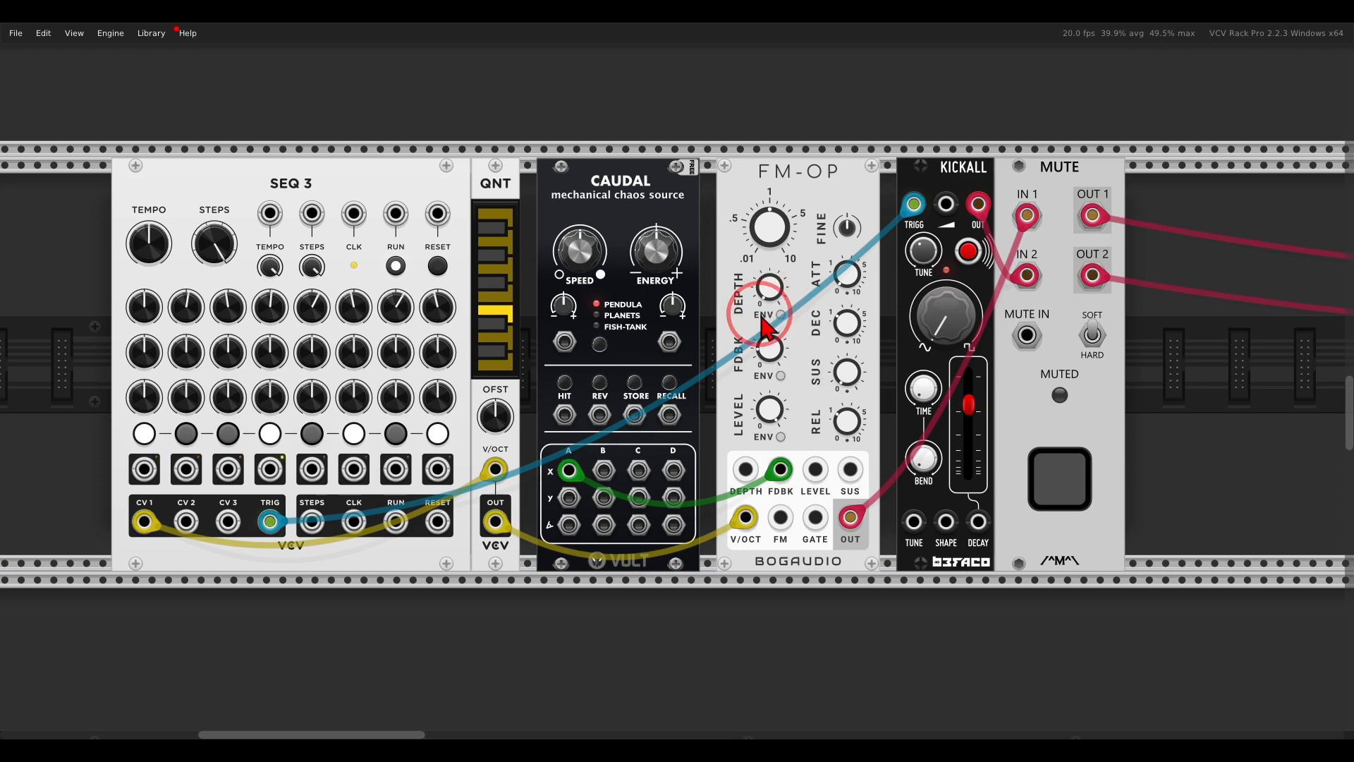
mouse_move(566, 461)
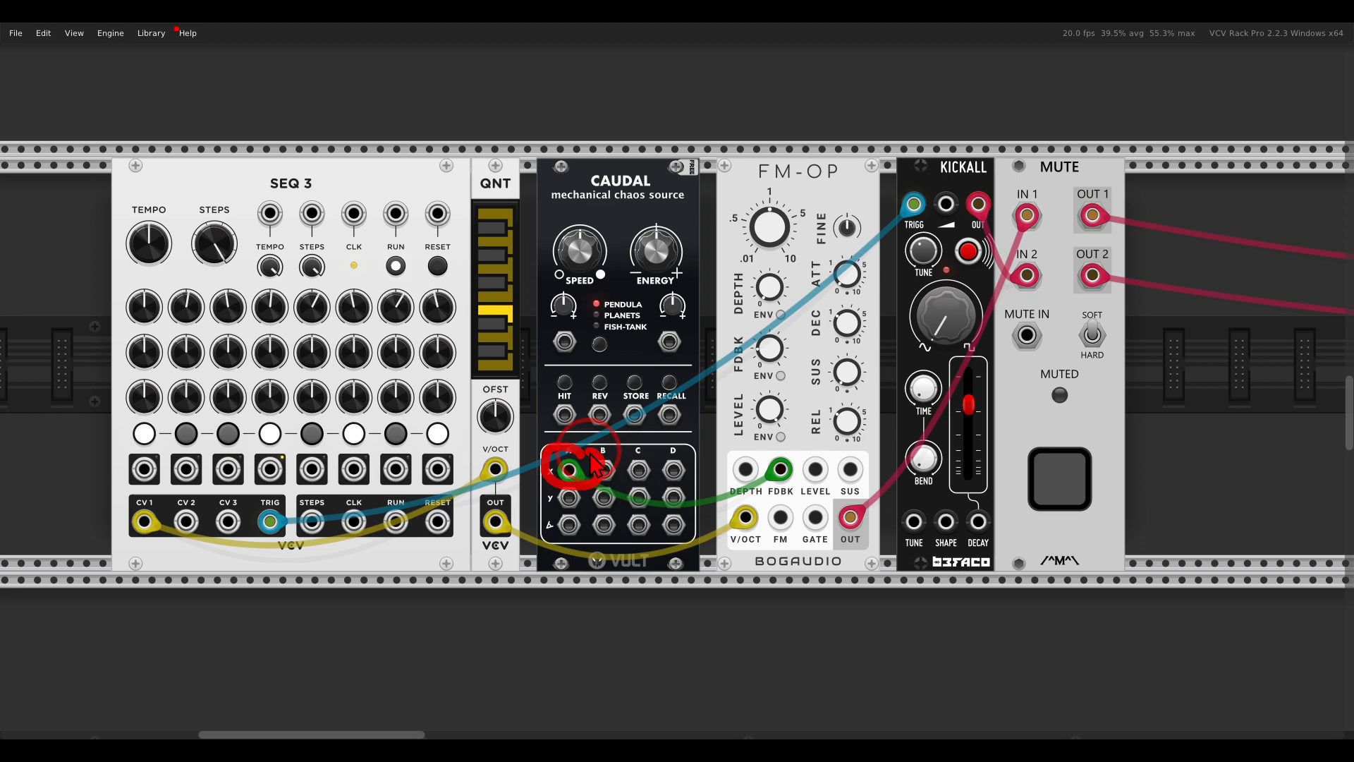
mouse_move(627, 393)
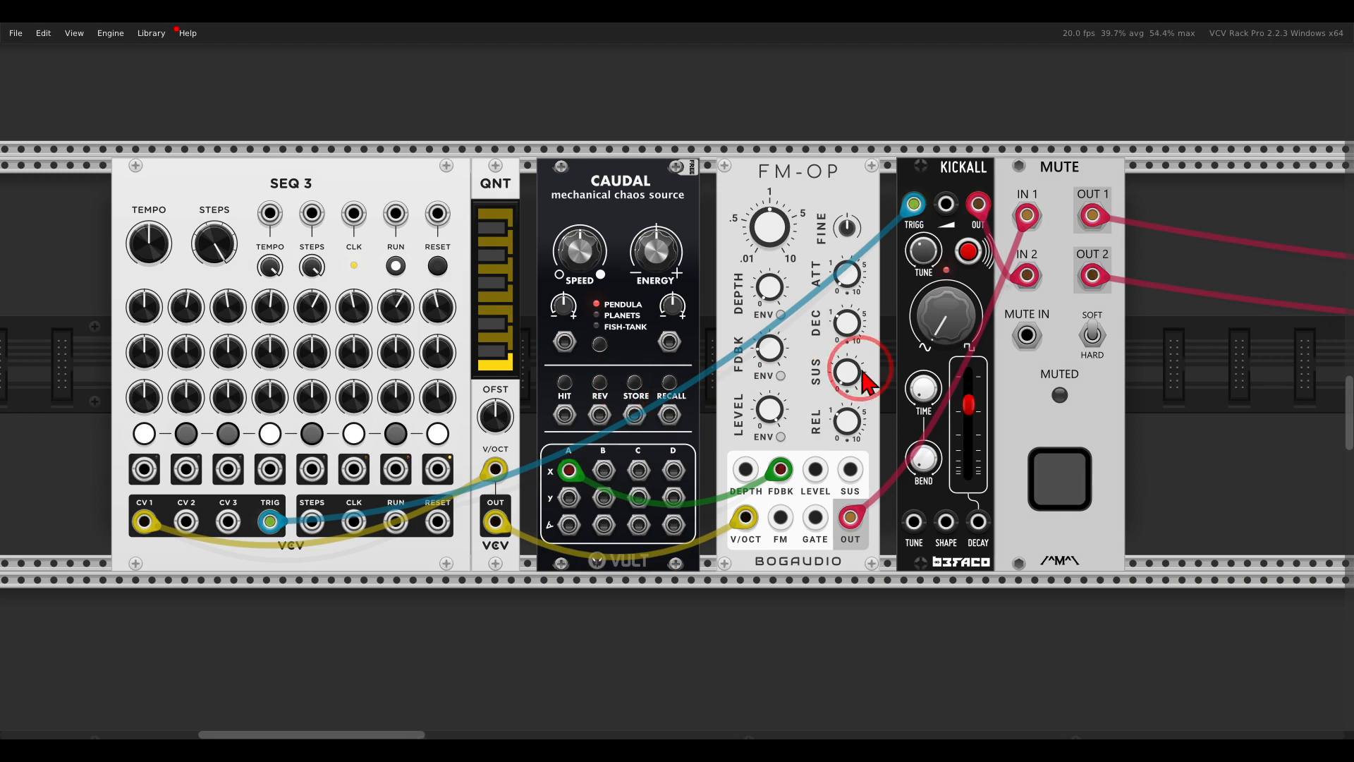
mouse_move(947, 326)
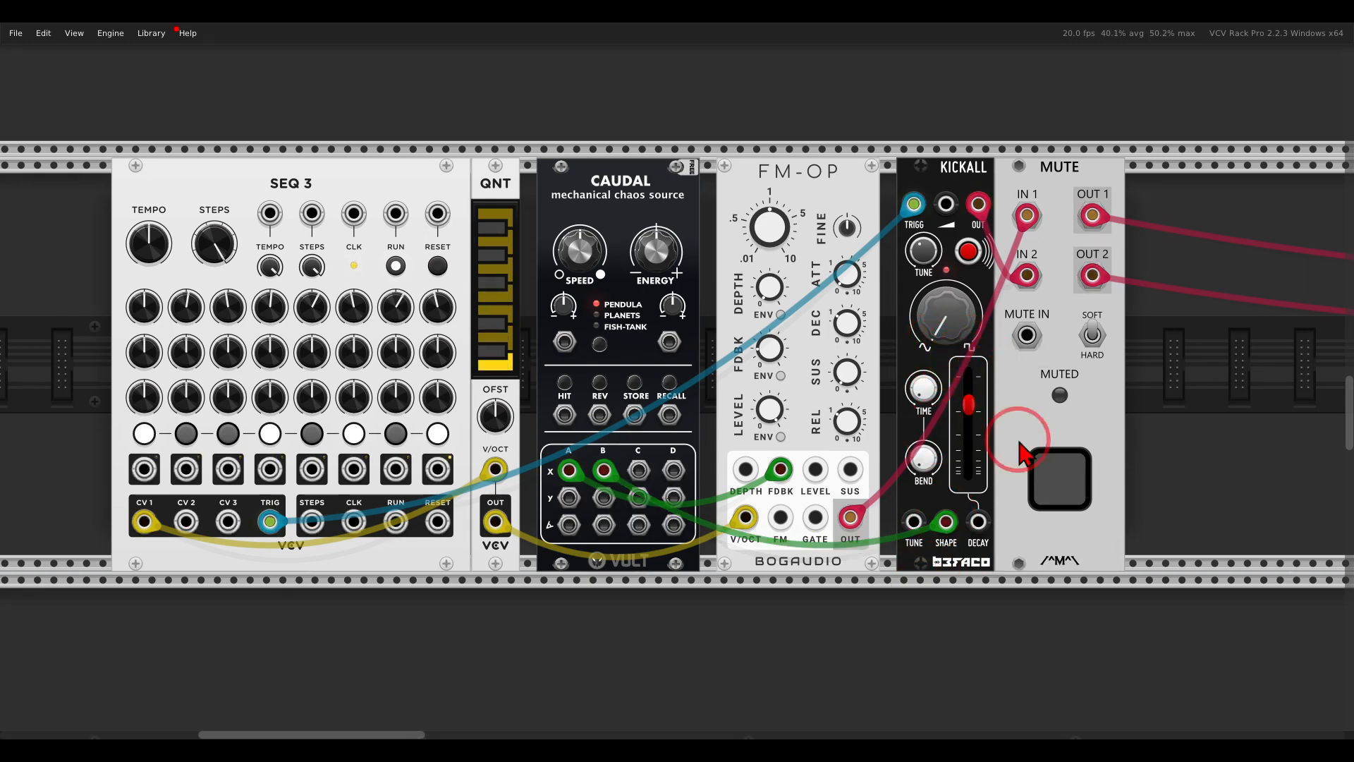
scroll(down, 3)
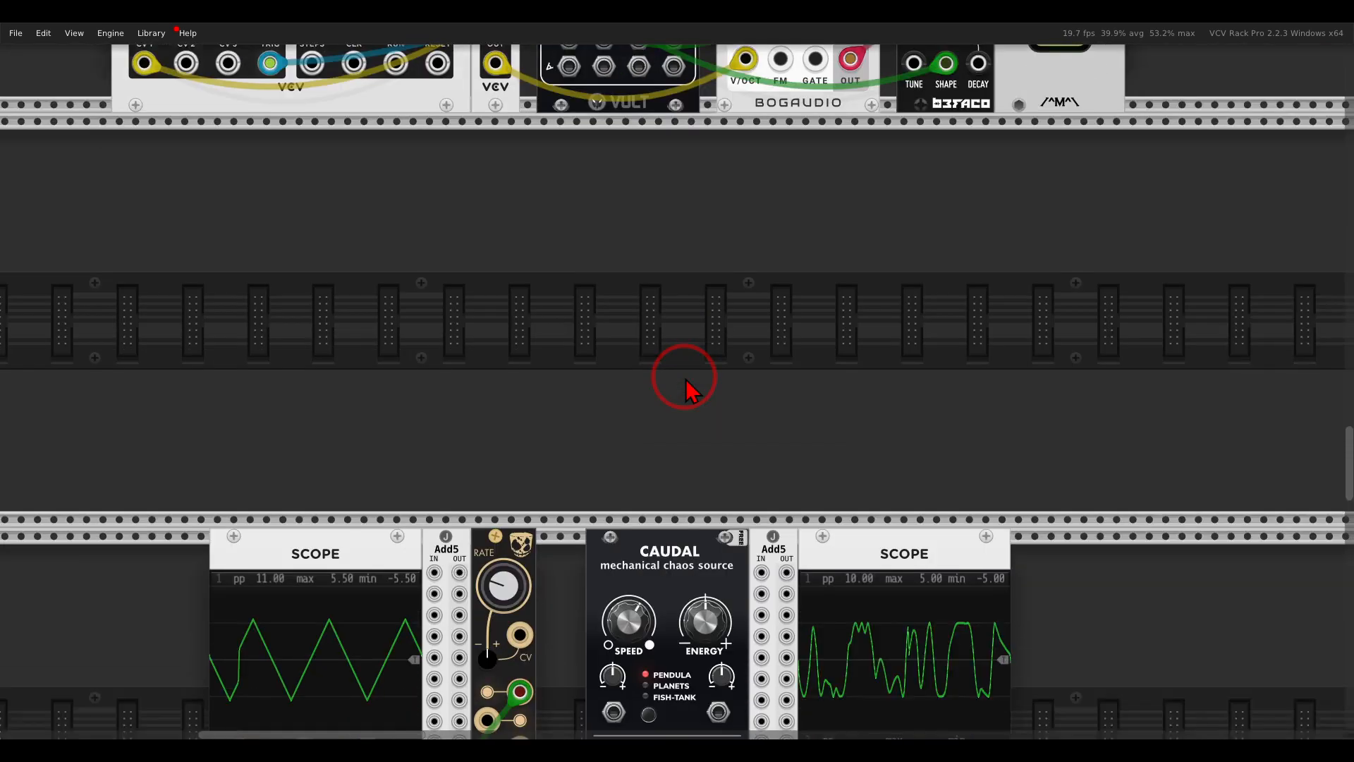
scroll(down, 3)
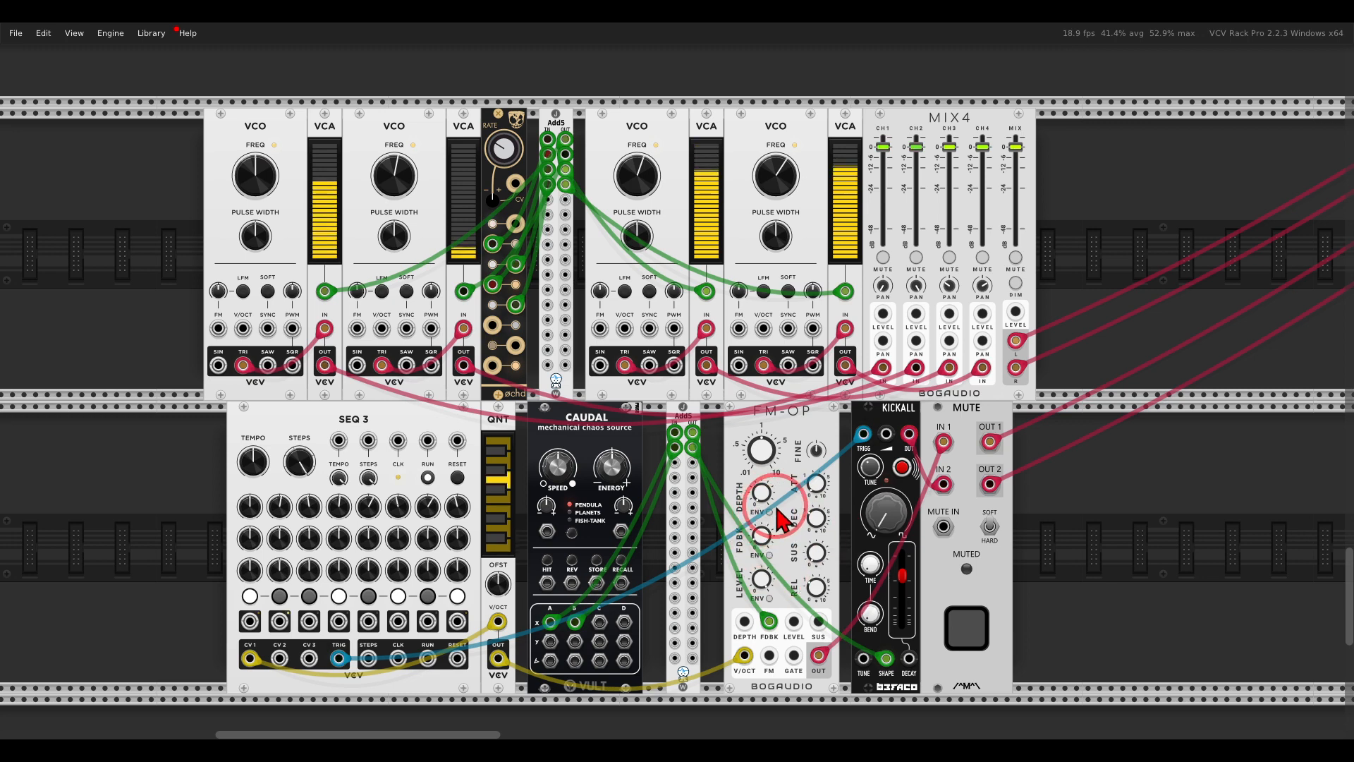
mouse_move(1115, 509)
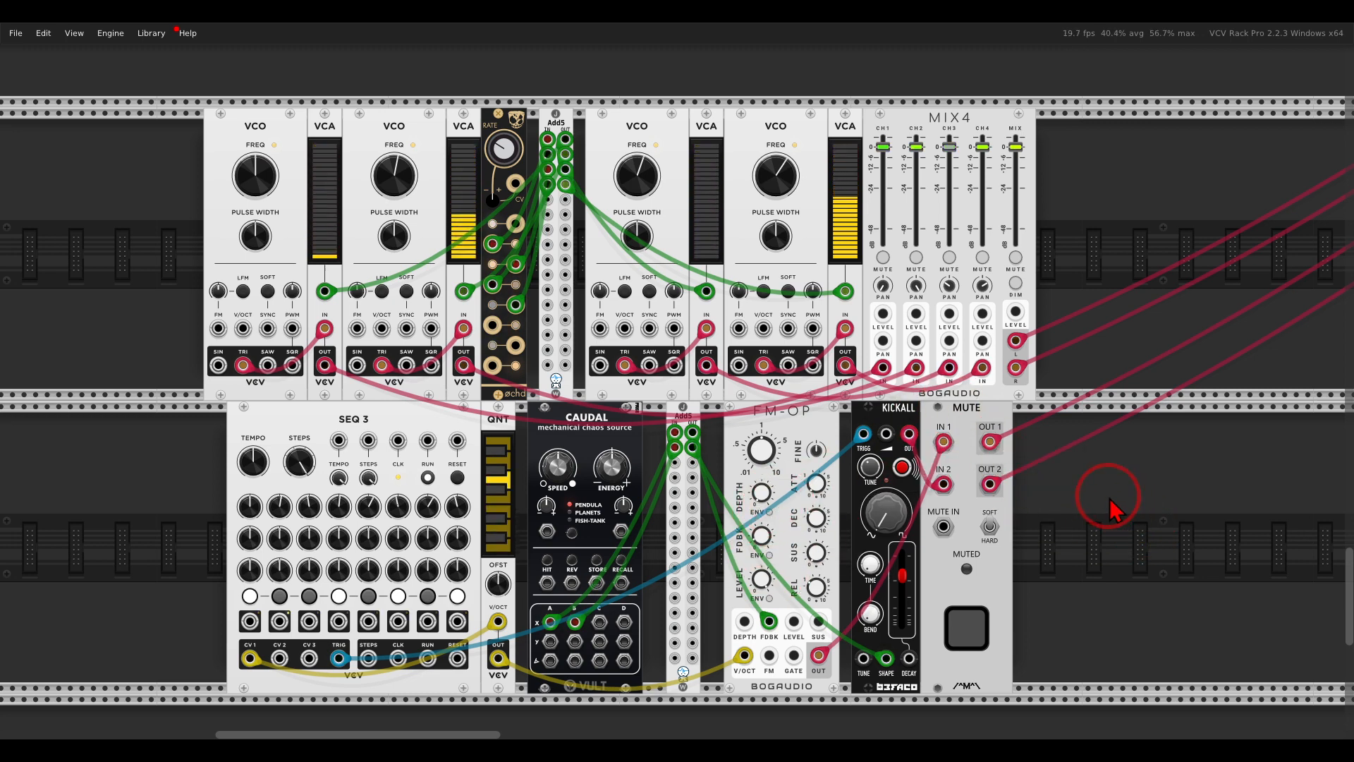
mouse_move(678, 579)
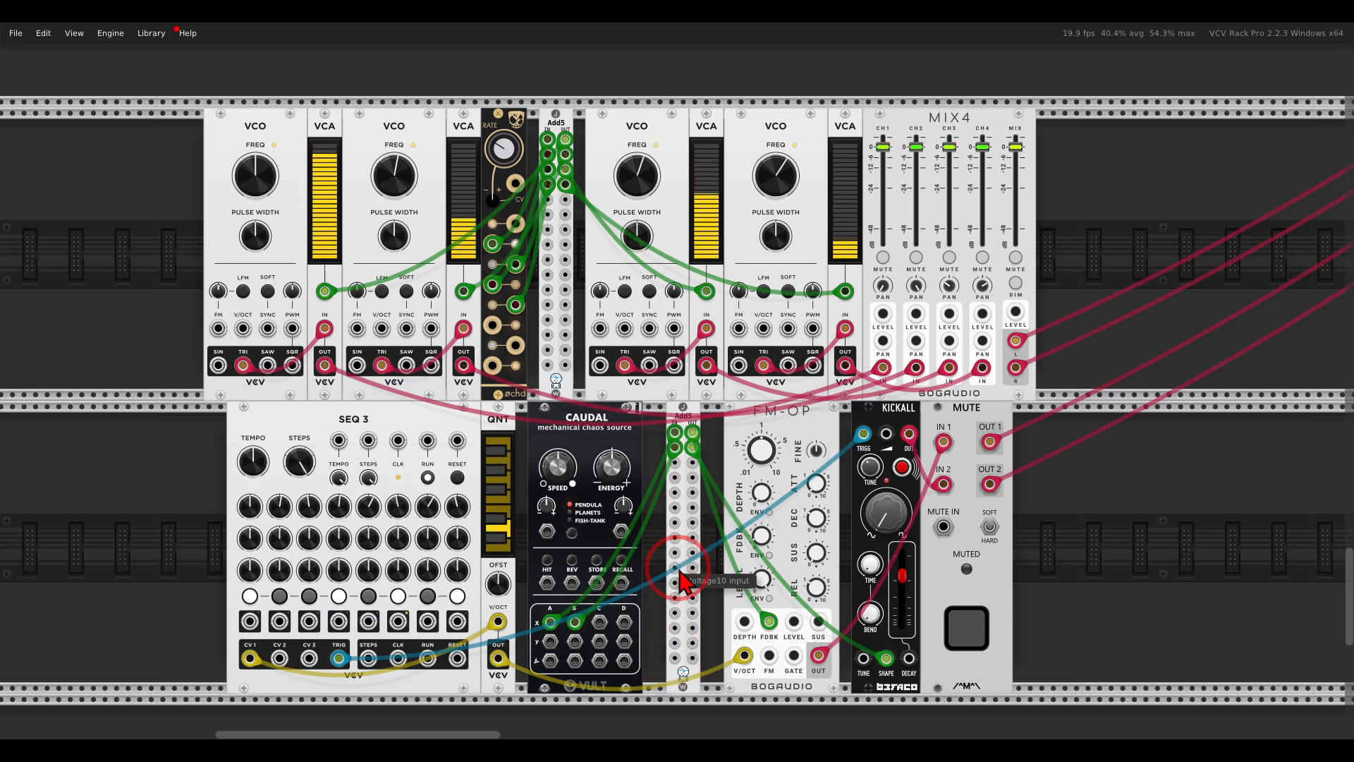
mouse_move(1071, 523)
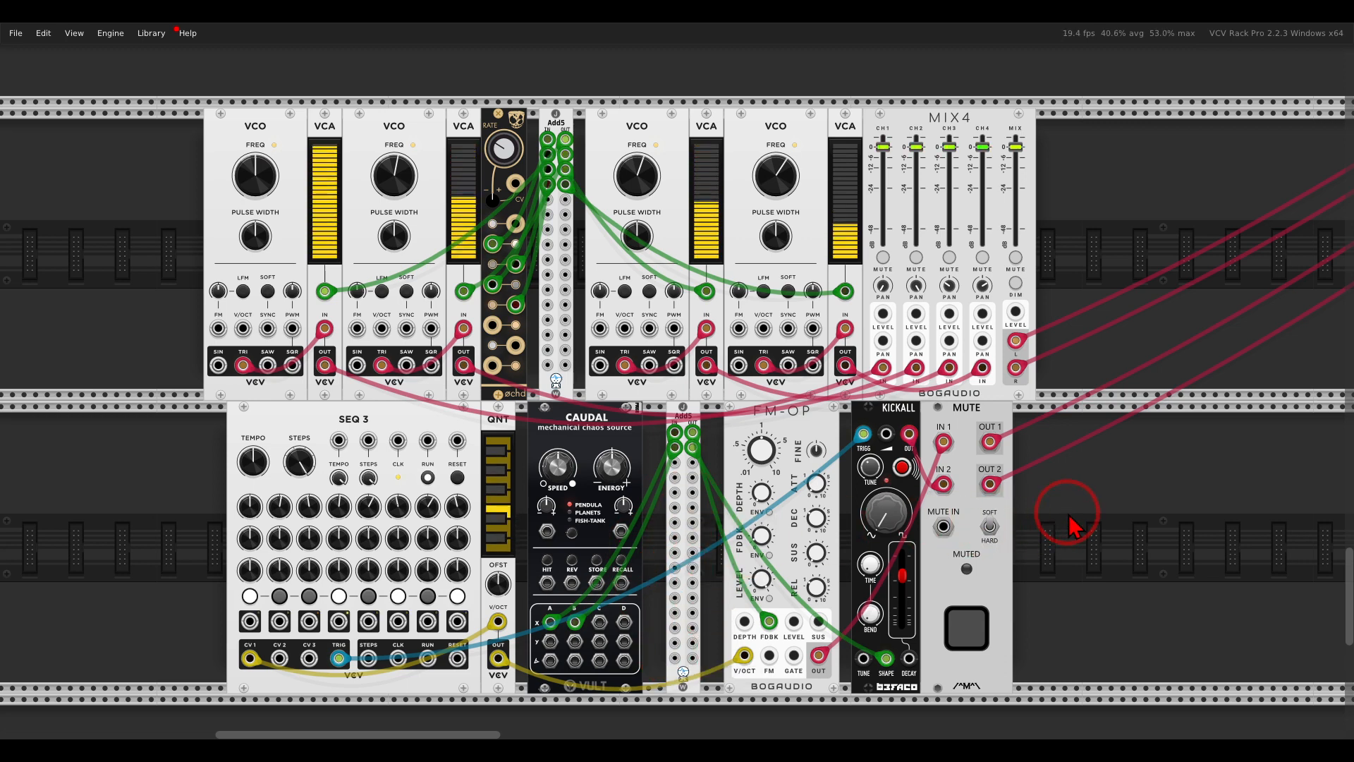